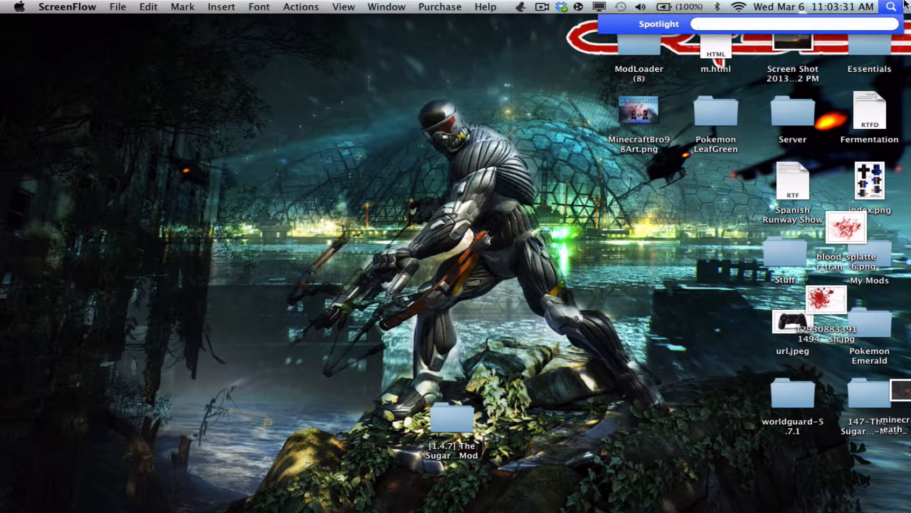
cd into the MCP folder of The Sugar Rush Mod, dragged from My Mods in Finder.
{"action": "type", "text": "te"}
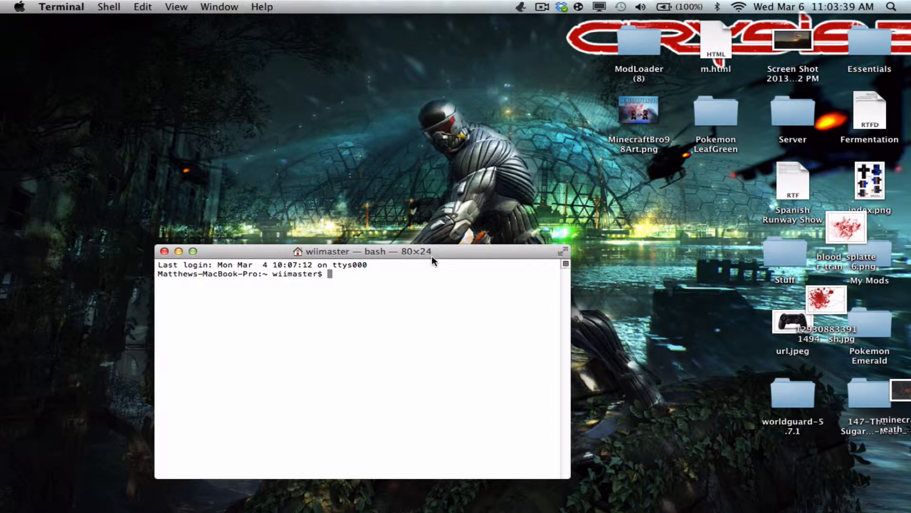
{"action": "type", "text": "cd"}
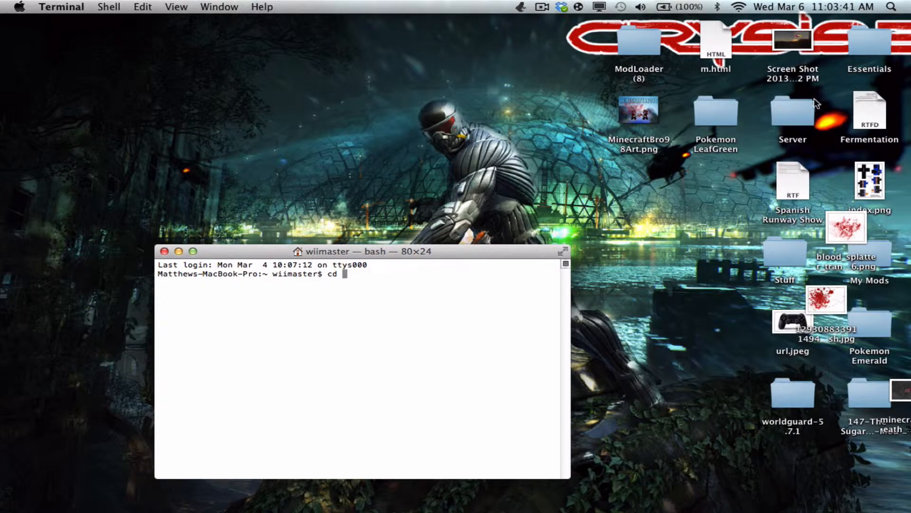
{"action": "double_click", "coordinate": [869, 267]}
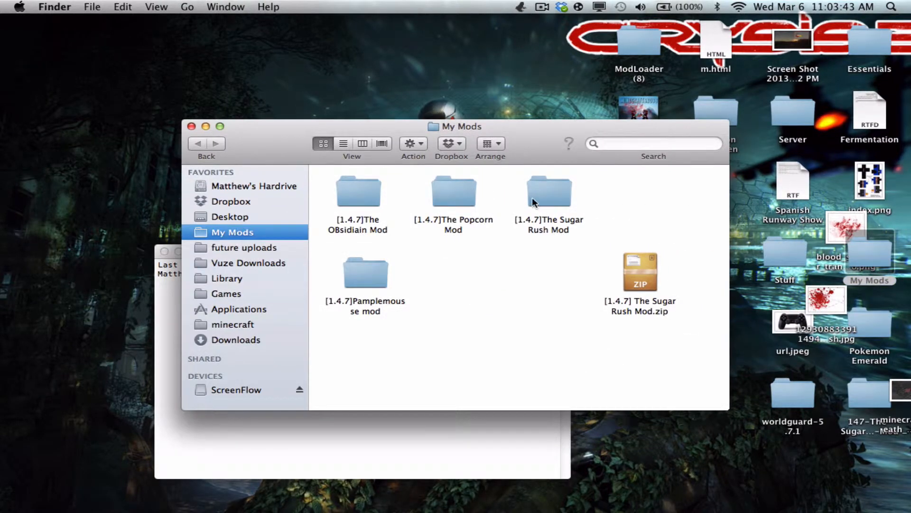
{"action": "double_click", "coordinate": [548, 189]}
{"action": "type", "text": "cd /Users/wiimaster/Desktop/My\\ Mods/\\[1.4.7\\]The\\ Sugar\\ Rush\\ Mod/MCP"}
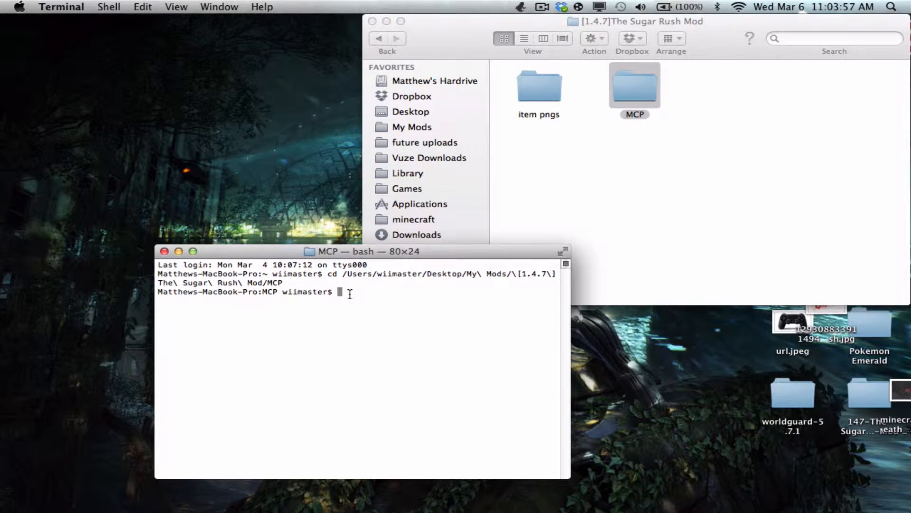
Run bash recompile.sh and wait for it to finish in 11.56 seconds.
{"action": "type", "text": "bash"}
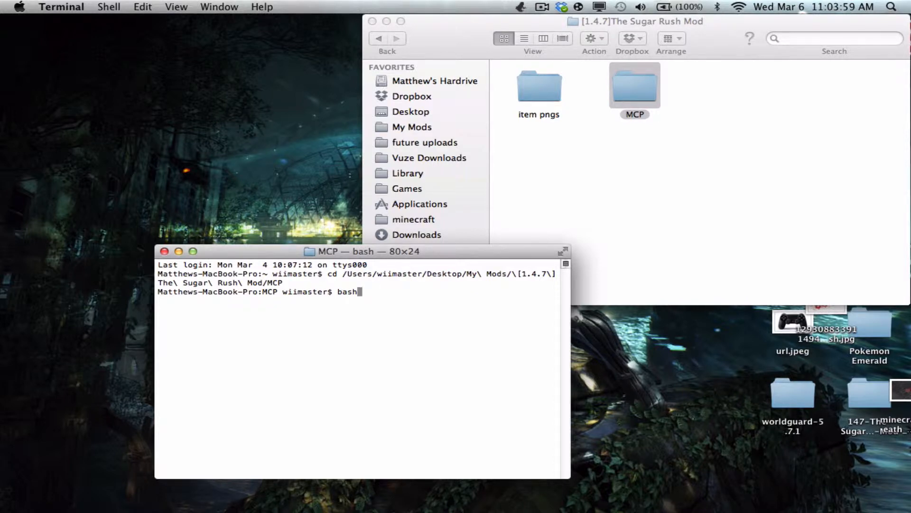
{"action": "type", "text": "reco"}
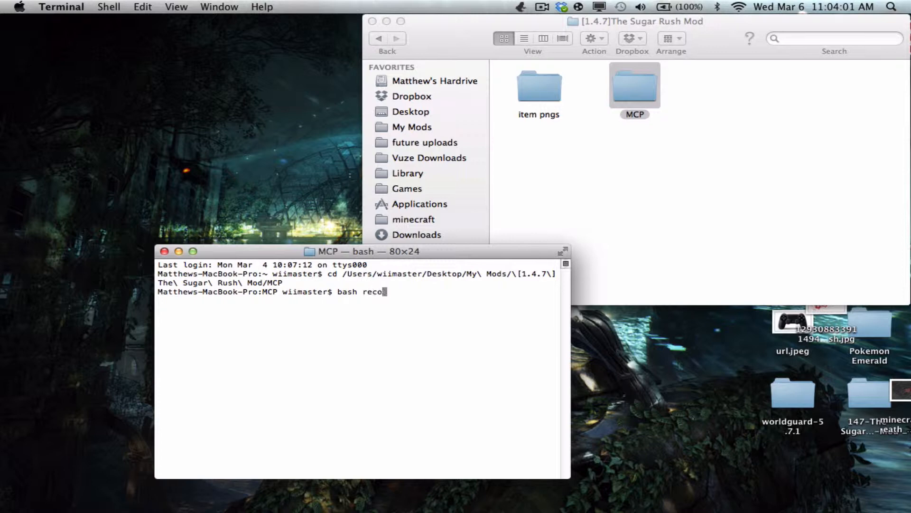
{"action": "type", "text": "mpile.sh"}
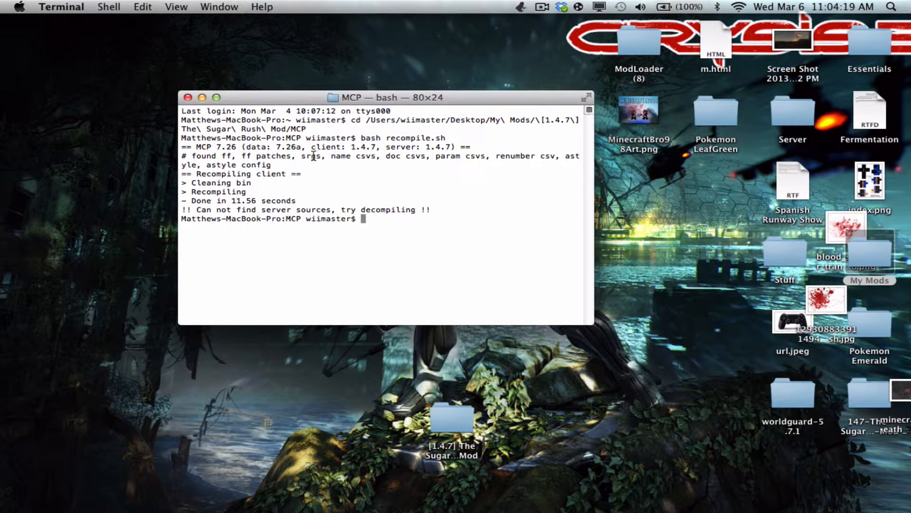
Run bash reobfuscate.sh and let RetroGuard reach the reobfuscating jar stage.
{"action": "type", "text": "bad"}
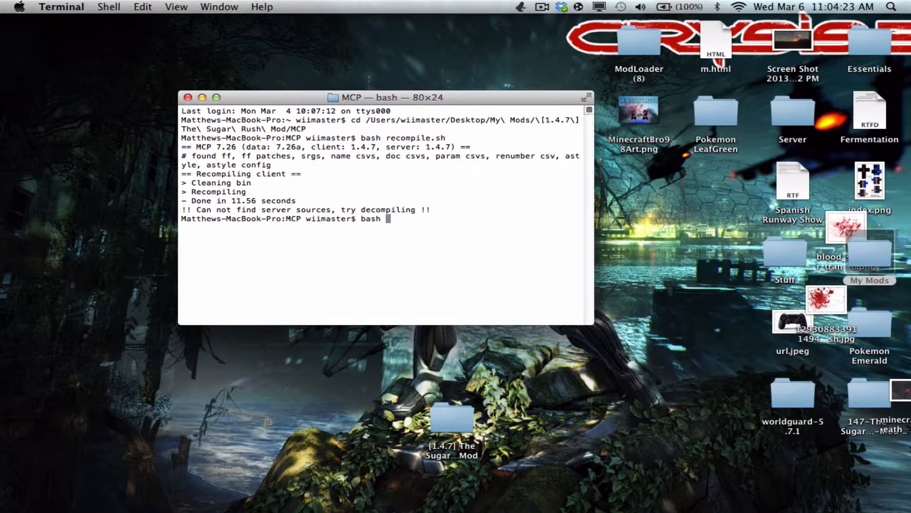
{"action": "type", "text": "reobfu"}
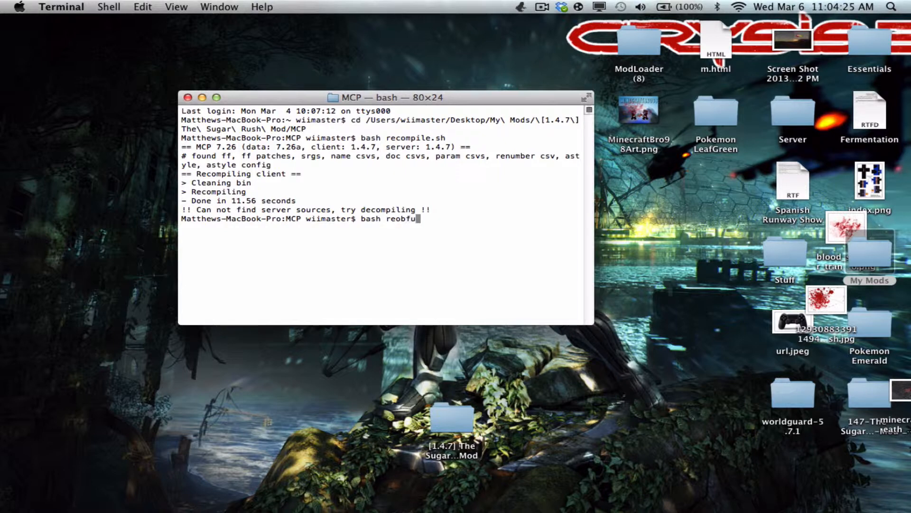
{"action": "type", "text": "sct"}
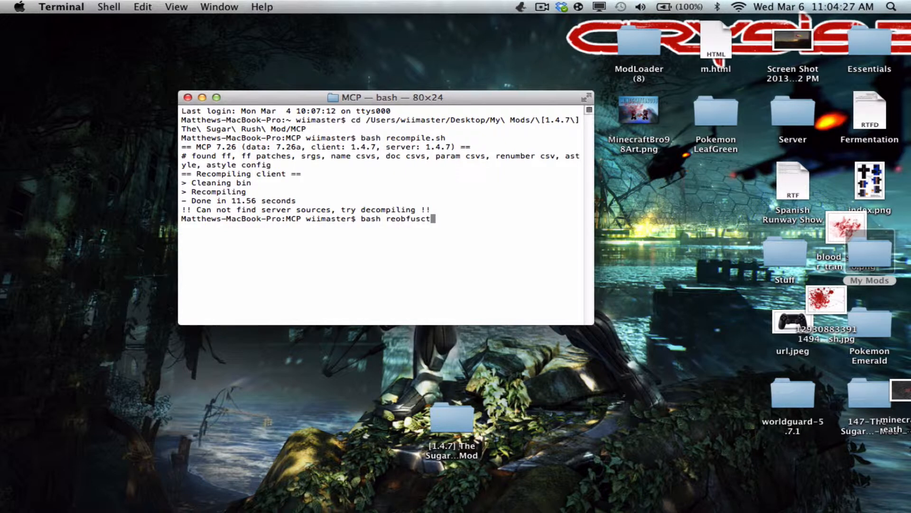
{"action": "type", "text": "ate.sh"}
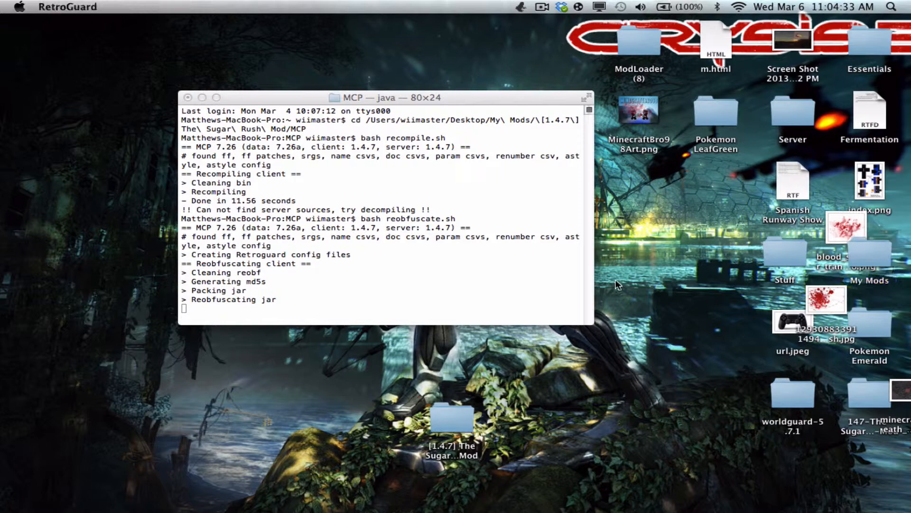
{"action": "left_click", "coordinate": [384, 204]}
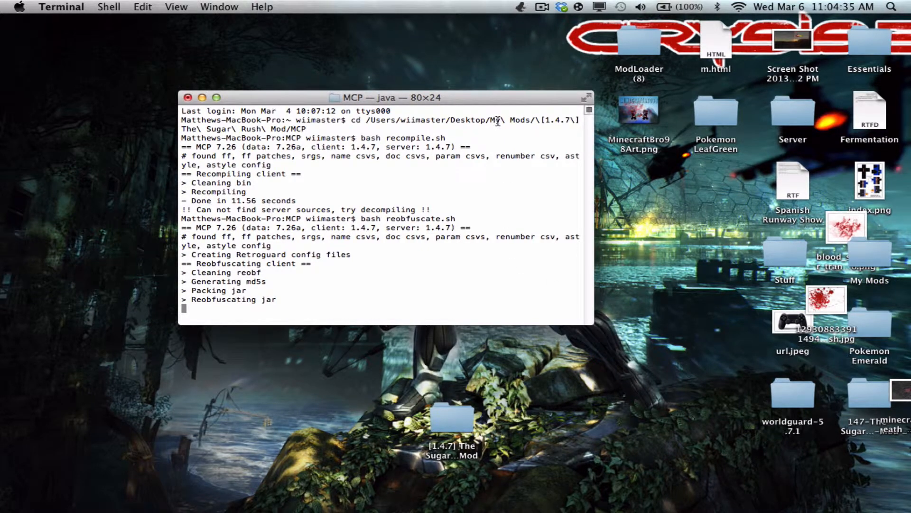
{"action": "mouse_move", "coordinate": [290, 87]}
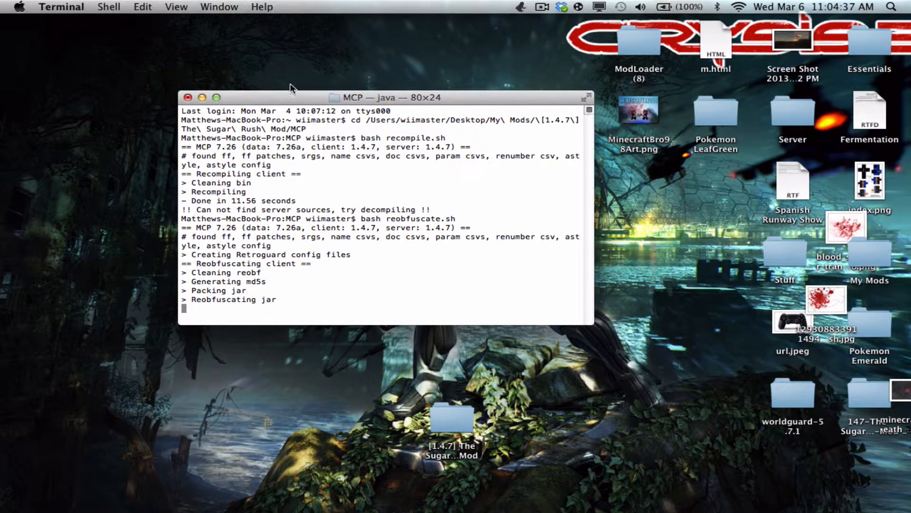
{"action": "mouse_move", "coordinate": [296, 105]}
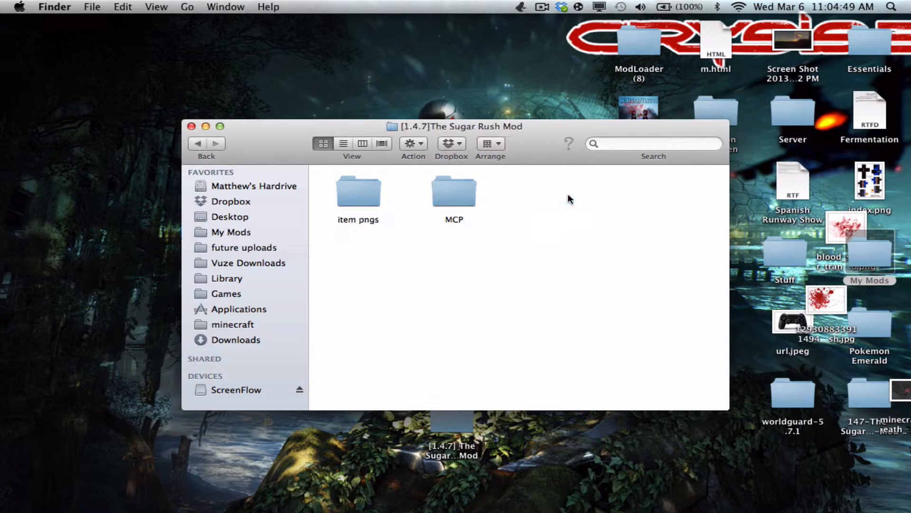
Drag the reobf folder from The Sugar Rush Mod's MCP folder onto the desktop.
{"action": "double_click", "coordinate": [454, 191]}
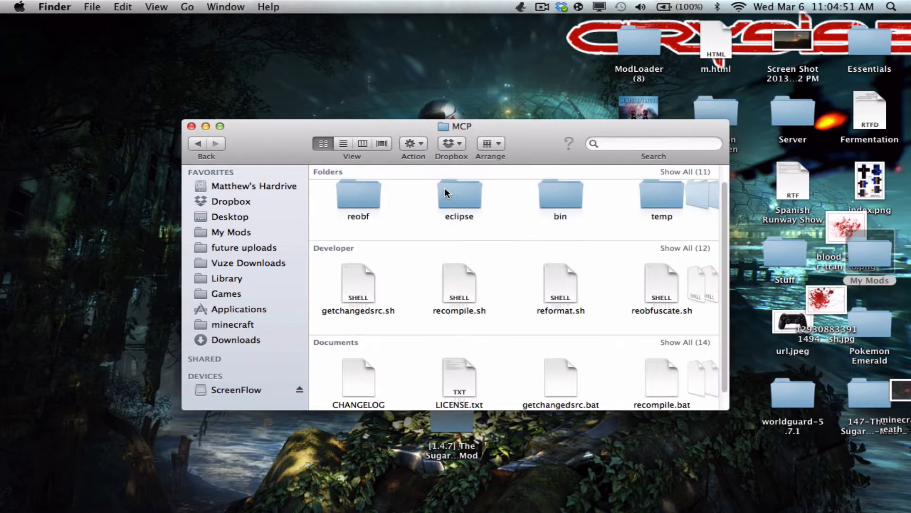
{"action": "left_click", "coordinate": [358, 197]}
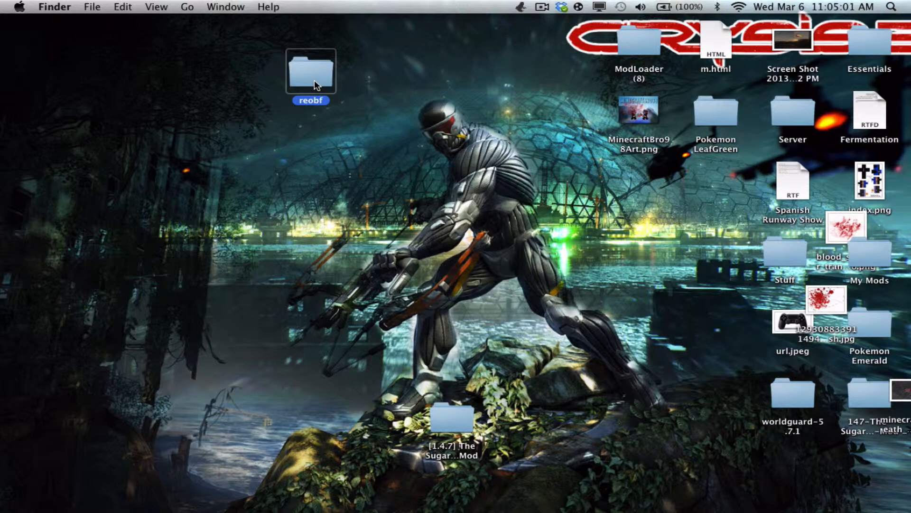
Open the desktop reobf folder down to minecraft and move that window top-left.
{"action": "double_click", "coordinate": [310, 70]}
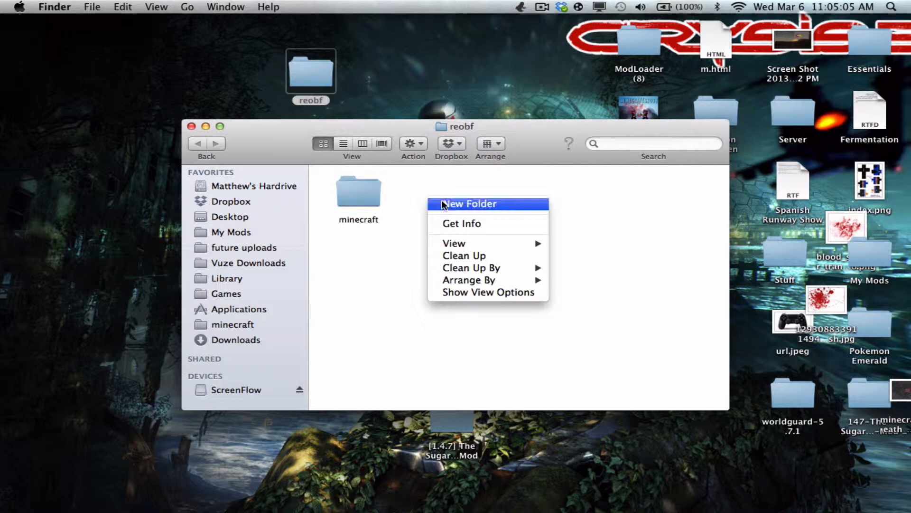
{"action": "left_click", "coordinate": [469, 204]}
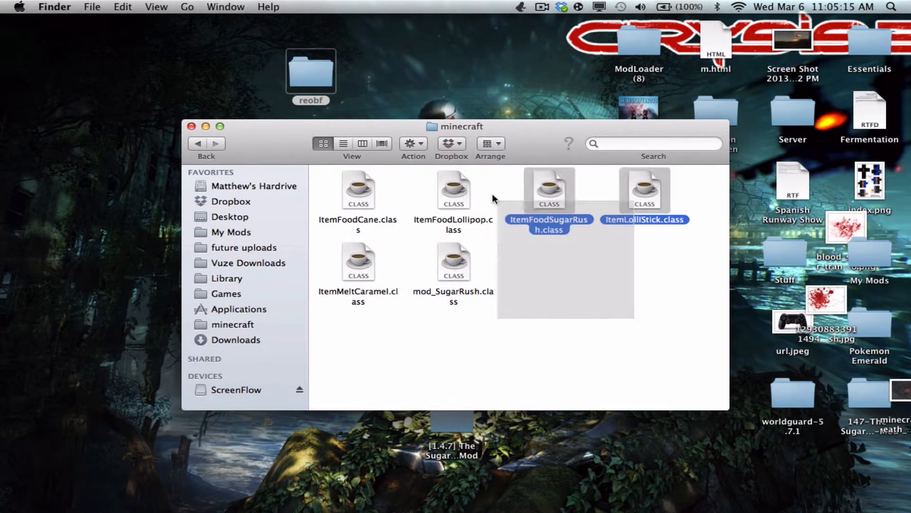
{"action": "left_click", "coordinate": [357, 358]}
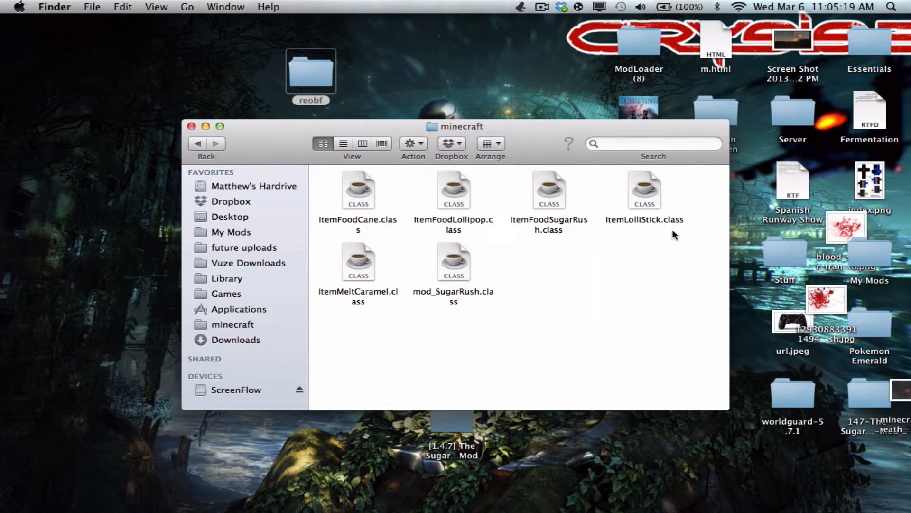
{"action": "left_click", "coordinate": [654, 143]}
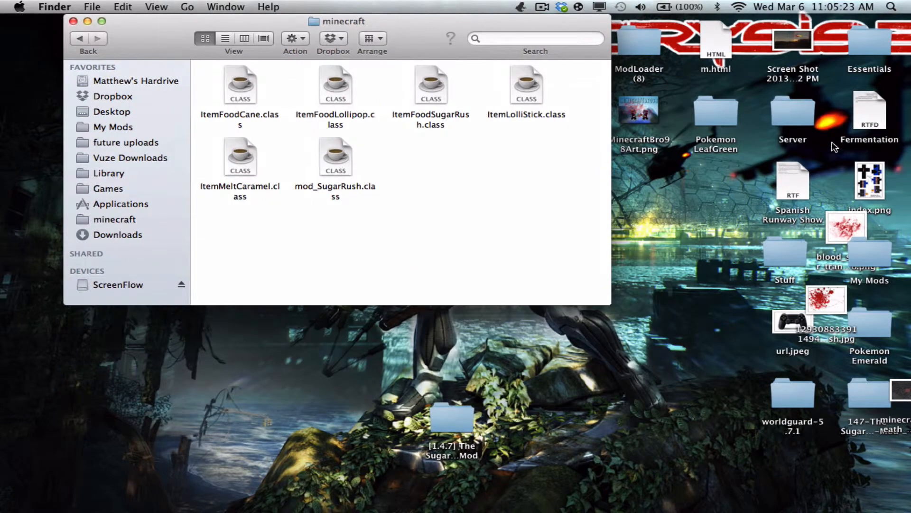
Copy the textures folder from My Mods > Sugar Rush Mod > MCP > bin > minecraft.
{"action": "left_click", "coordinate": [869, 253]}
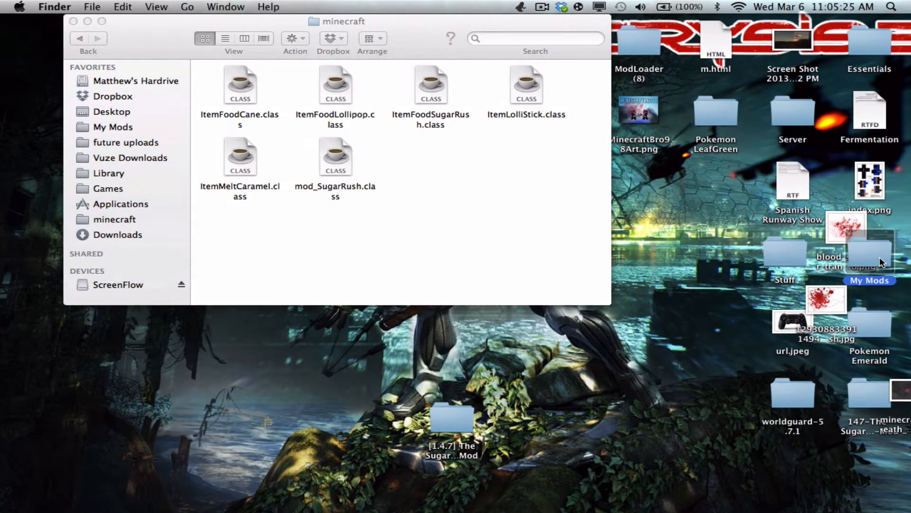
{"action": "double_click", "coordinate": [452, 424]}
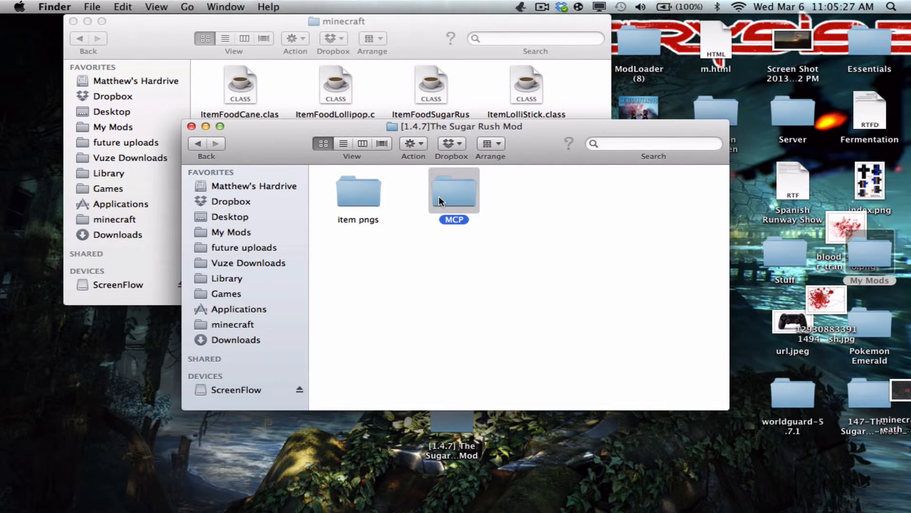
{"action": "double_click", "coordinate": [454, 190]}
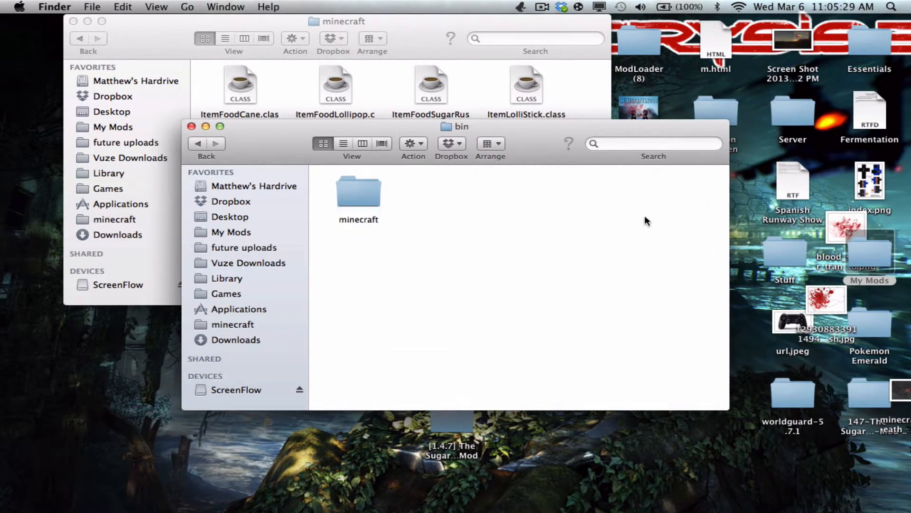
{"action": "right_click", "coordinate": [358, 264]}
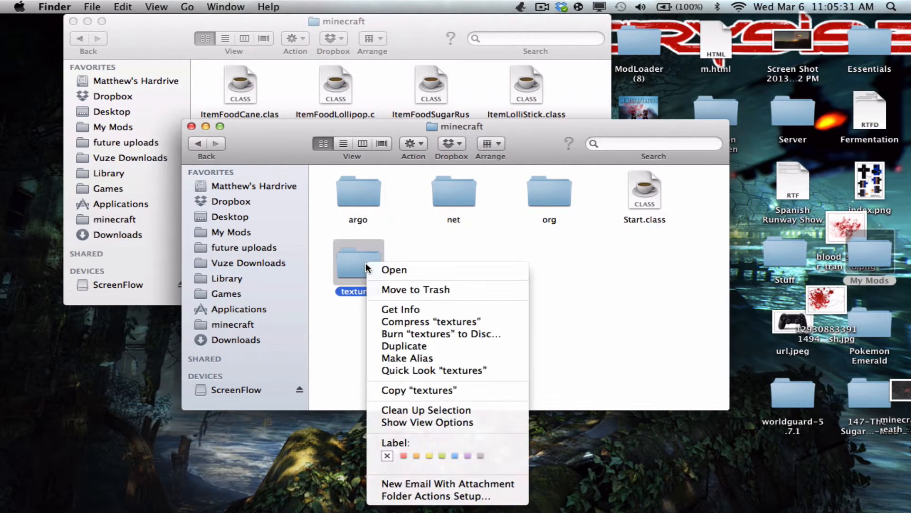
{"action": "left_click", "coordinate": [406, 343]}
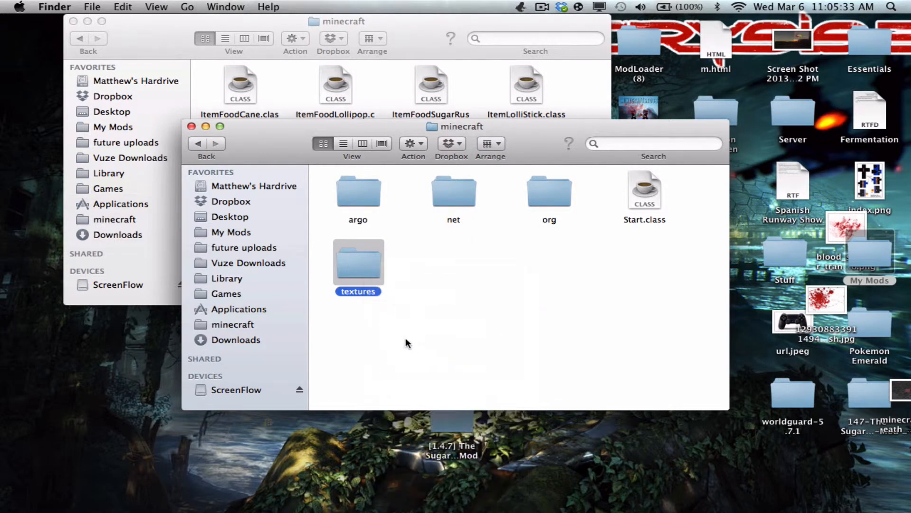
Check the images inside textures, return to minecraft, and close the Finder window.
{"action": "double_click", "coordinate": [358, 264]}
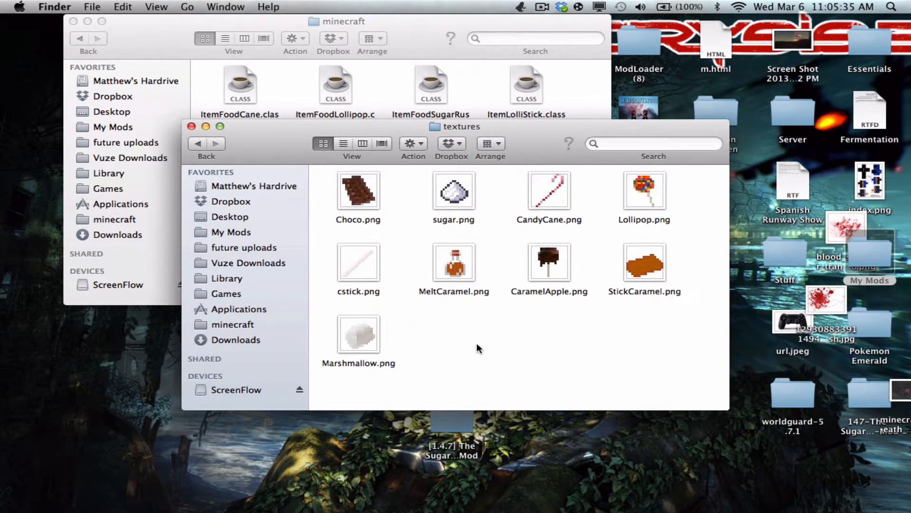
{"action": "left_click", "coordinate": [197, 143]}
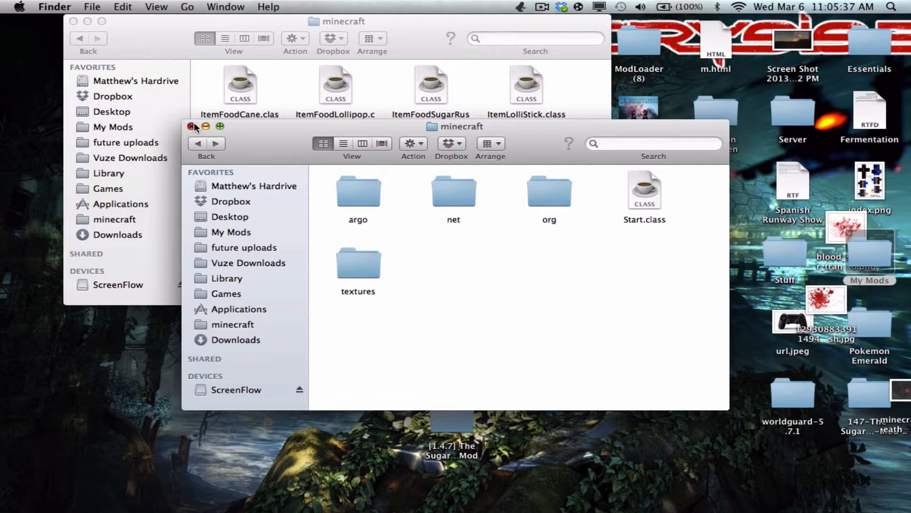
{"action": "left_click", "coordinate": [191, 127]}
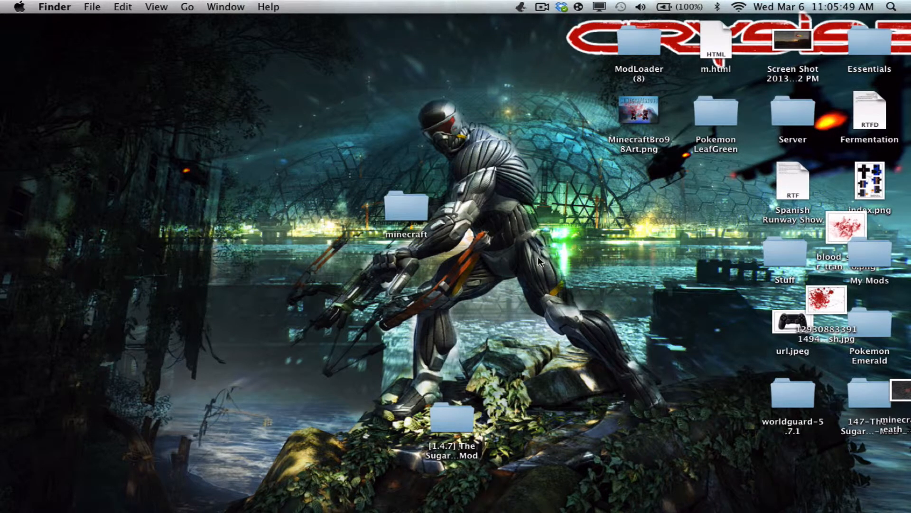
{"action": "mouse_move", "coordinate": [412, 324]}
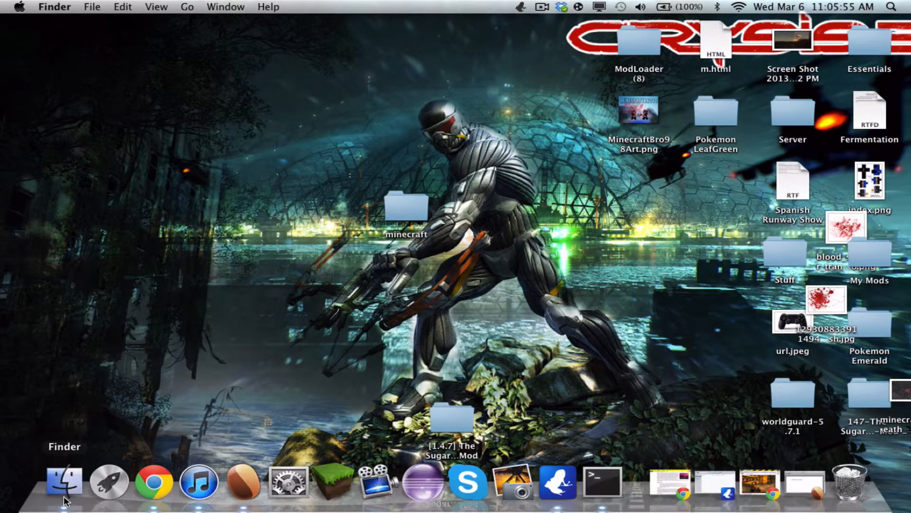
{"action": "left_click", "coordinate": [62, 481]}
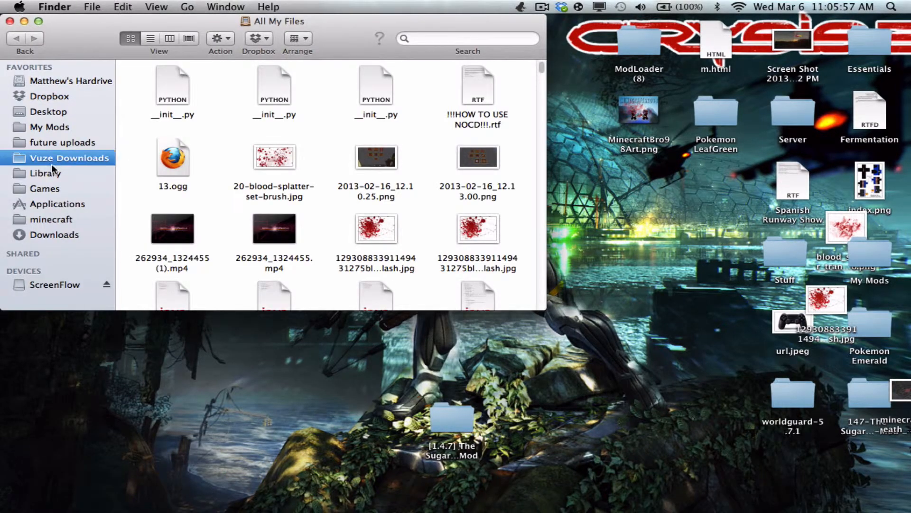
{"action": "left_click", "coordinate": [56, 285]}
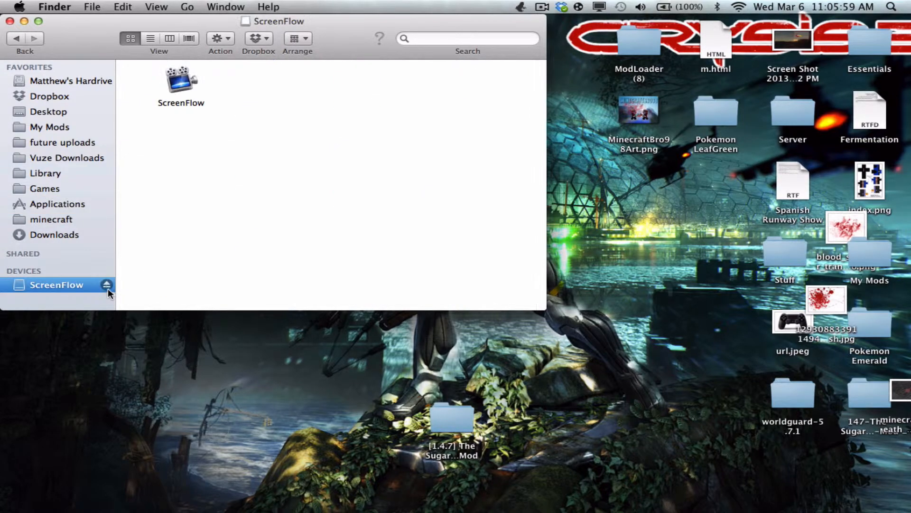
{"action": "left_click", "coordinate": [57, 204]}
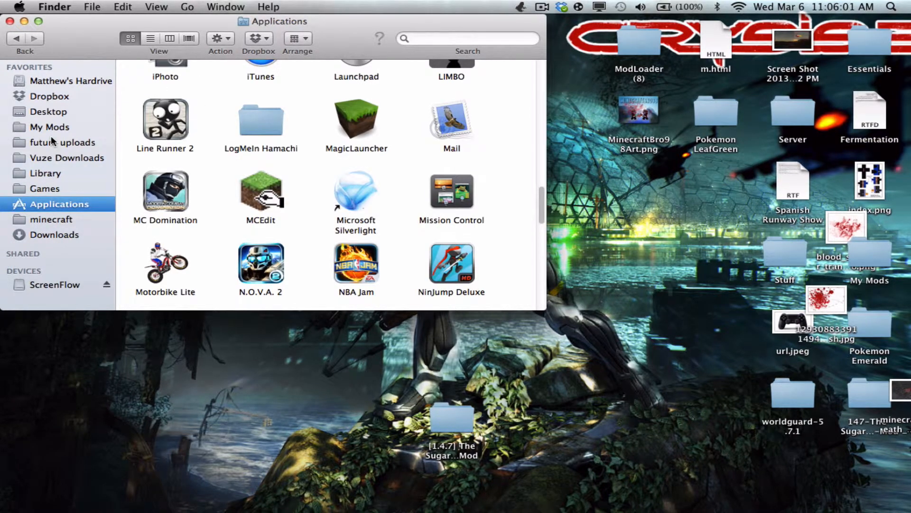
{"action": "left_click", "coordinate": [61, 142]}
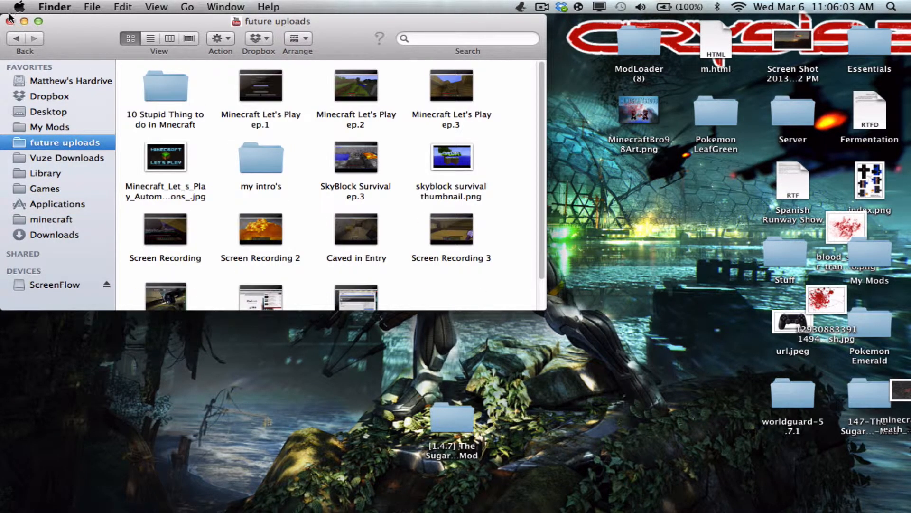
{"action": "left_click", "coordinate": [21, 22]}
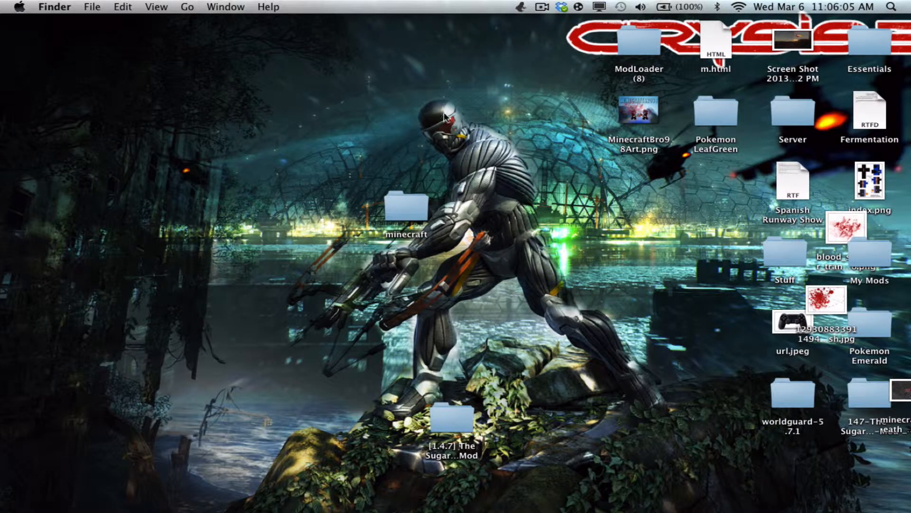
{"action": "mouse_move", "coordinate": [429, 198]}
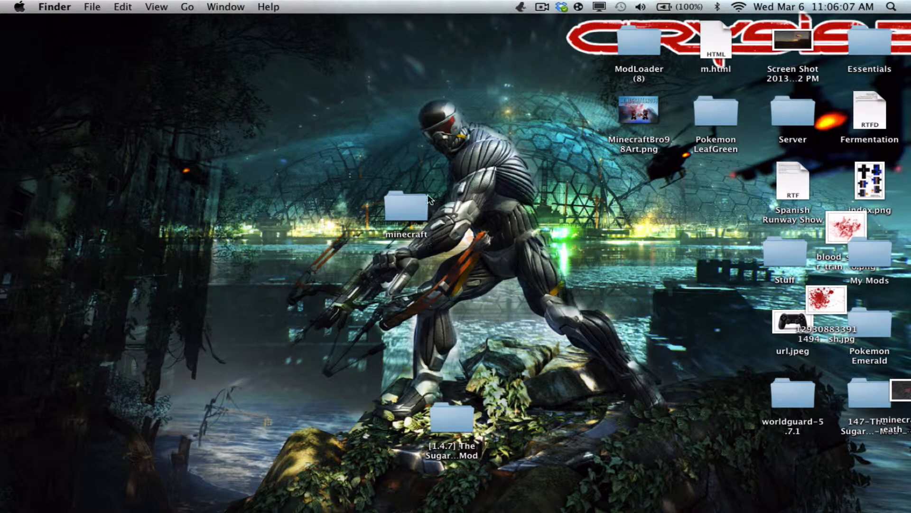
{"action": "mouse_move", "coordinate": [470, 99]}
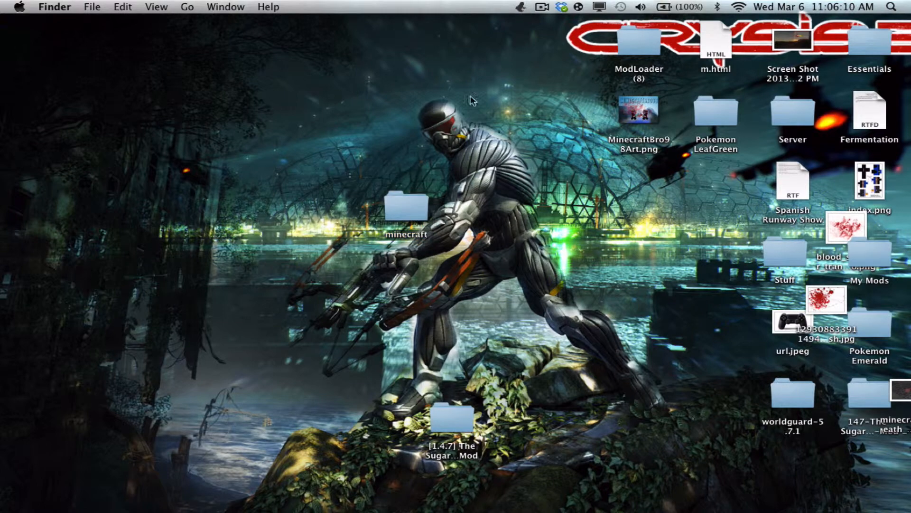
{"action": "mouse_move", "coordinate": [779, 91]}
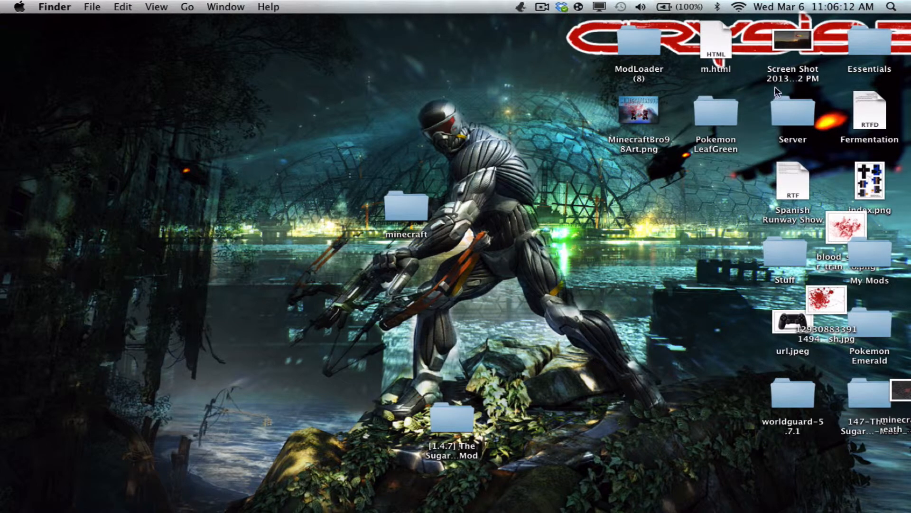